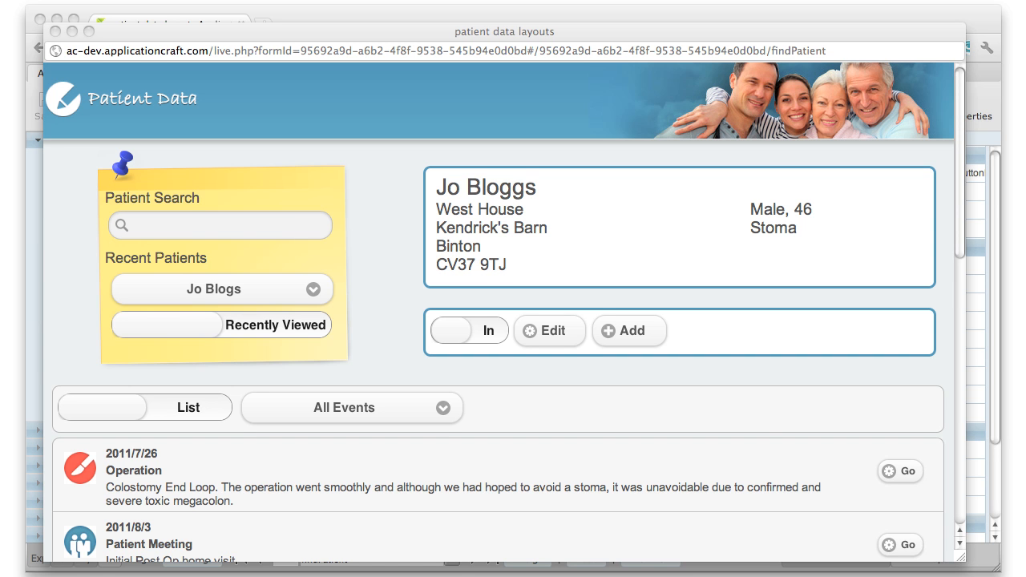
pyautogui.moveTo(545, 290)
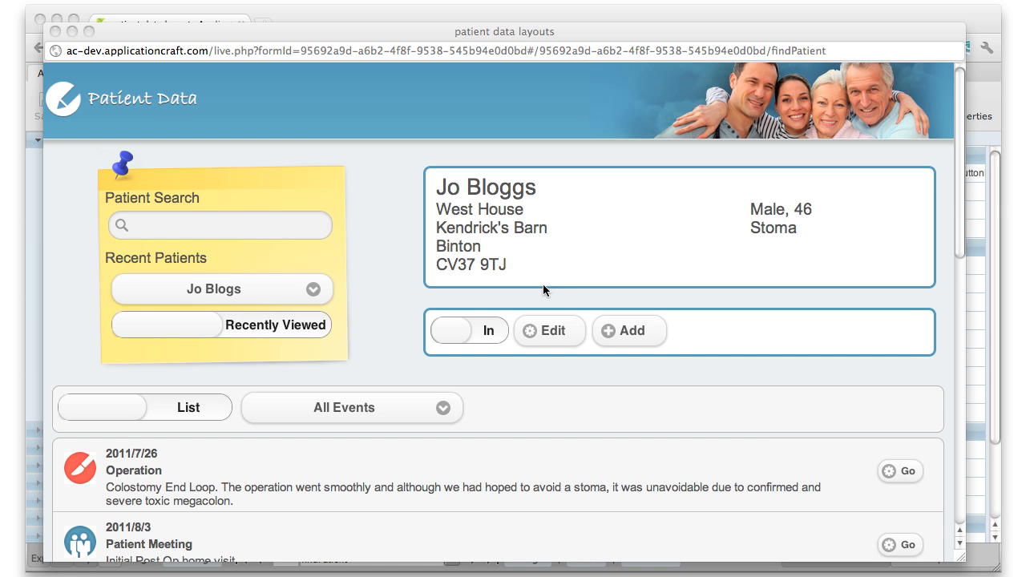
pyautogui.moveTo(221, 296)
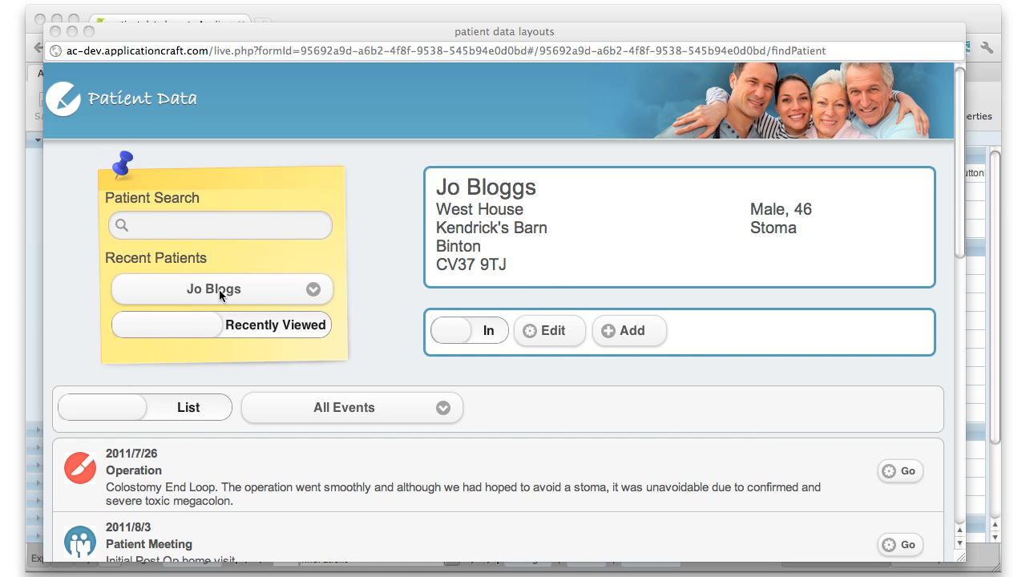
pyautogui.moveTo(388, 501)
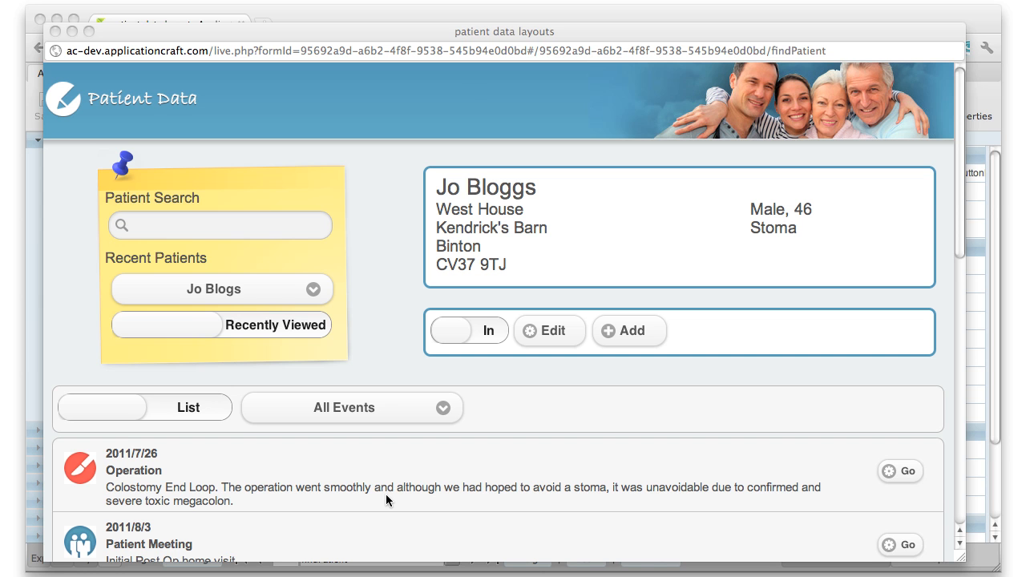
pyautogui.moveTo(905, 473)
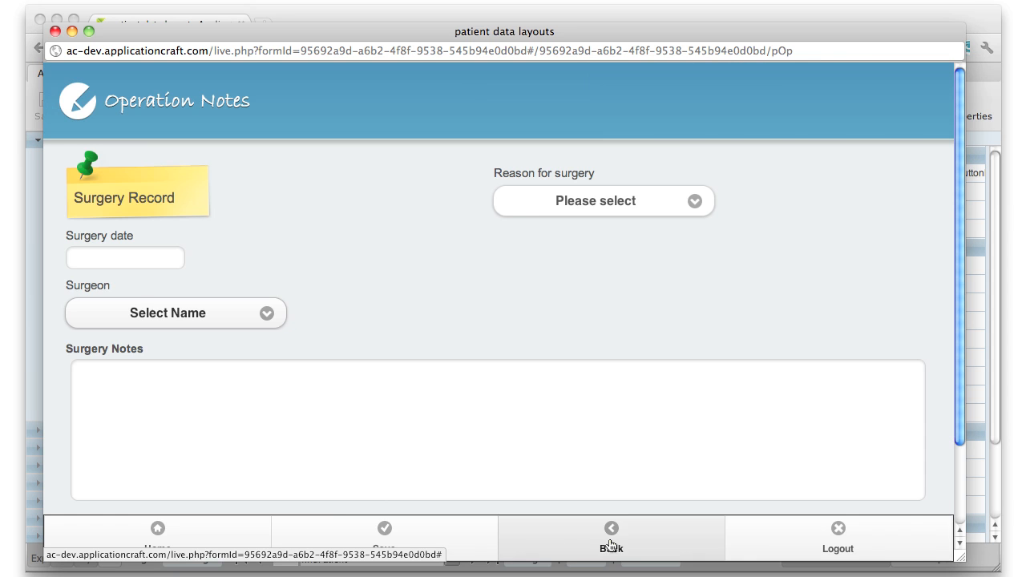
# - Return to the patient page and bring up the Add Event menu for Jo Bloggs
pyautogui.click(611, 537)
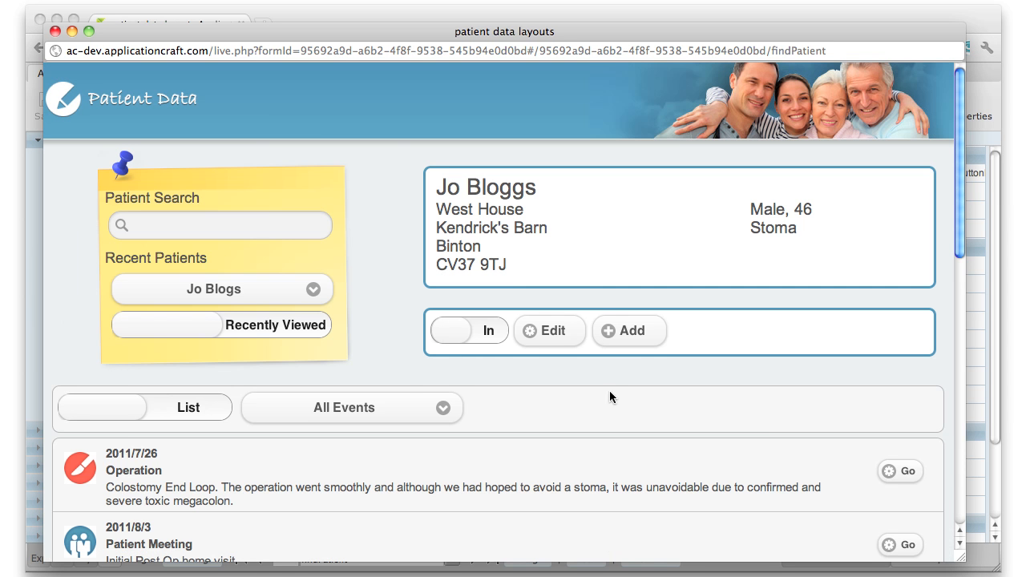
pyautogui.click(629, 330)
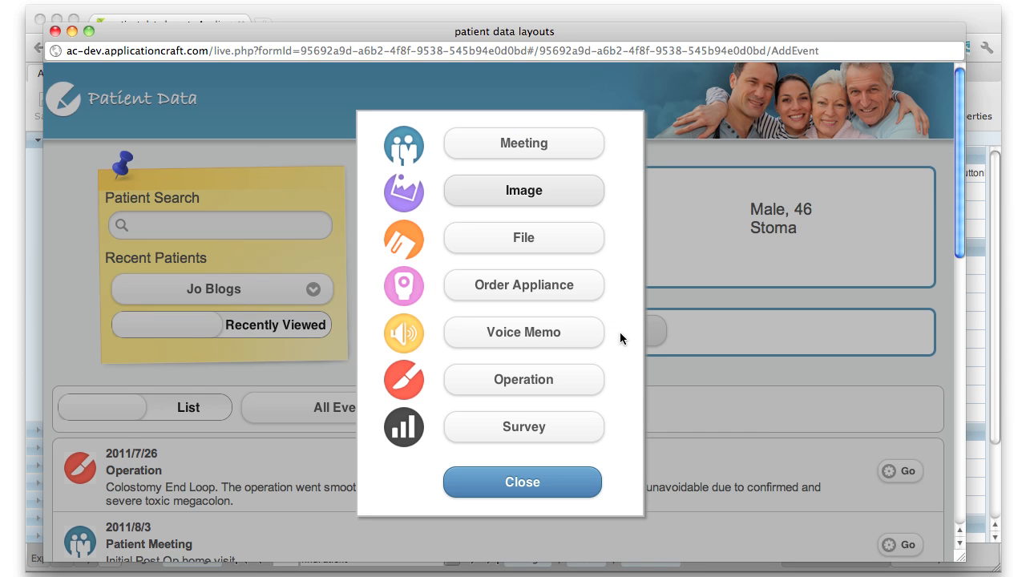
pyautogui.moveTo(362, 478)
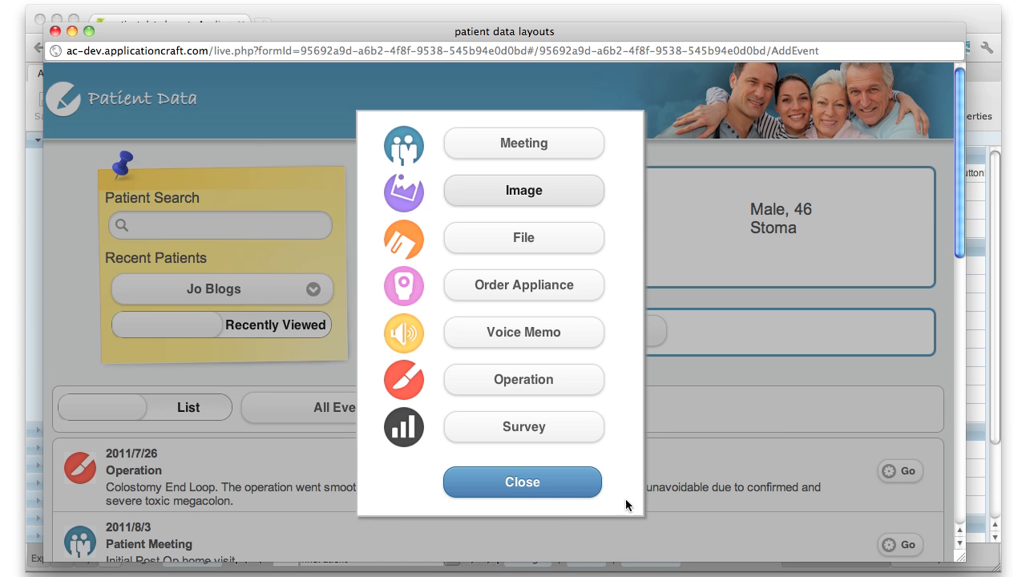
pyautogui.moveTo(523, 481)
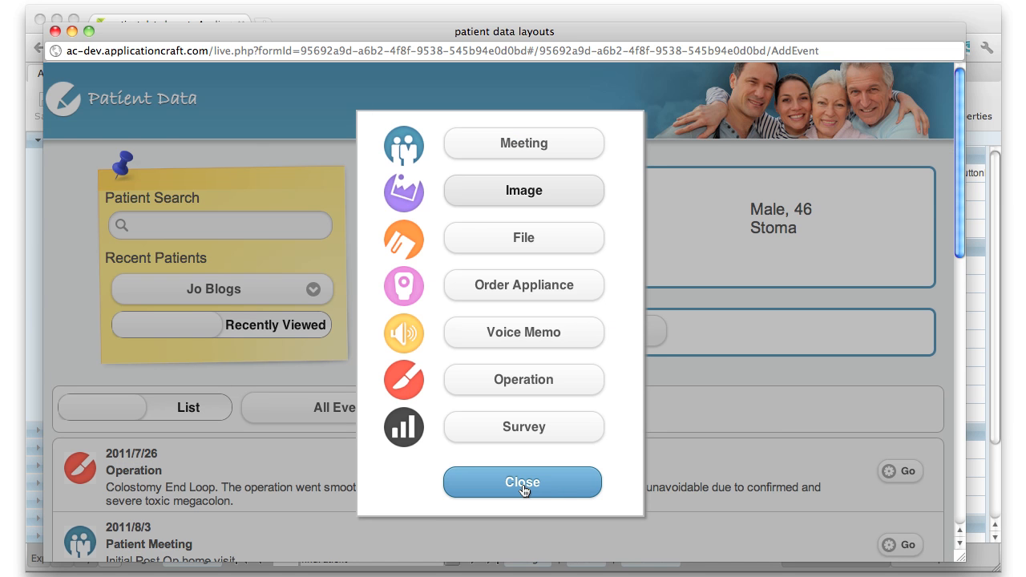
# - Exit the preview and switch the designer via pDetails to the AddEvent popup page
pyautogui.click(523, 481)
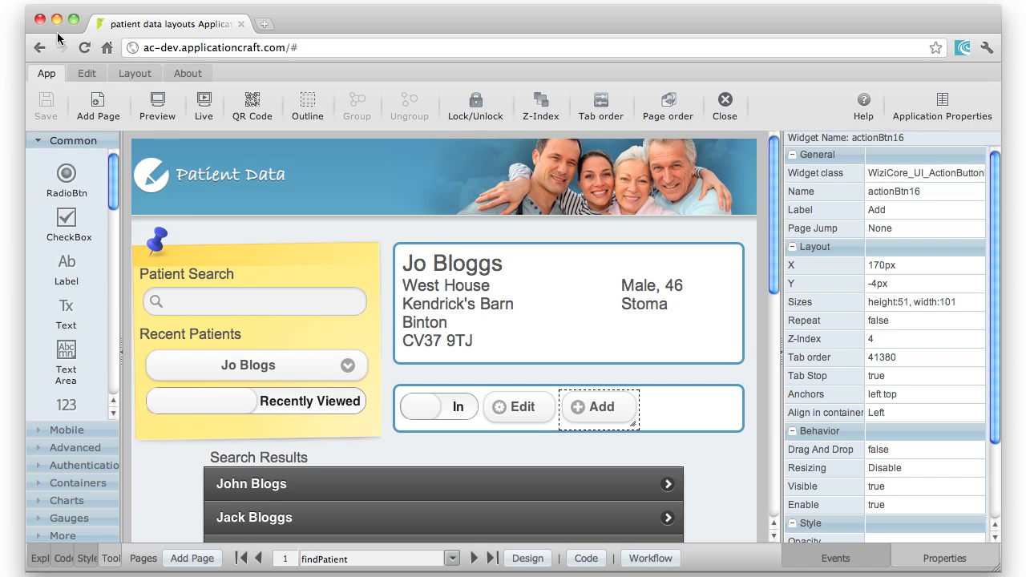
pyautogui.moveTo(490, 569)
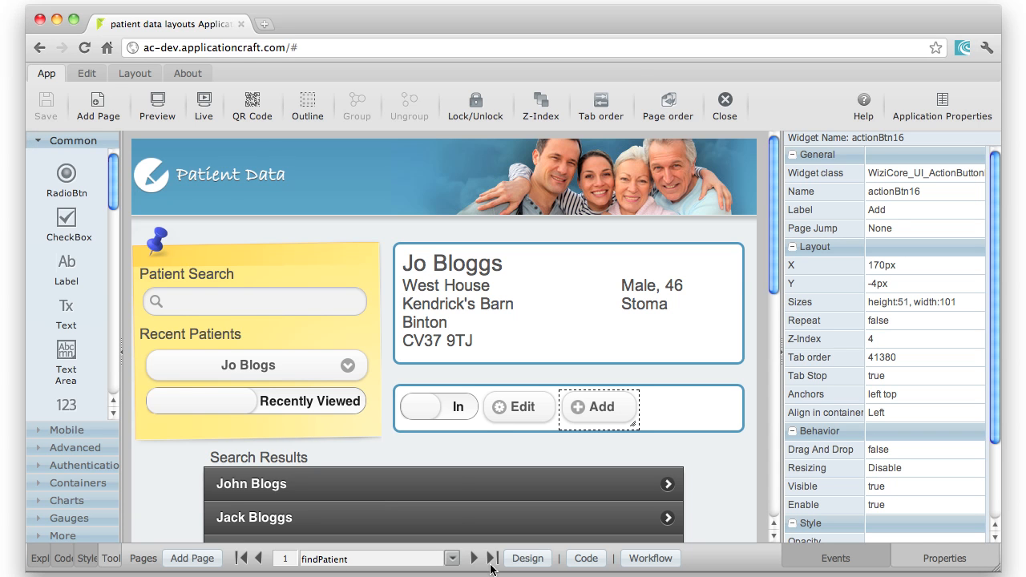
pyautogui.click(452, 558)
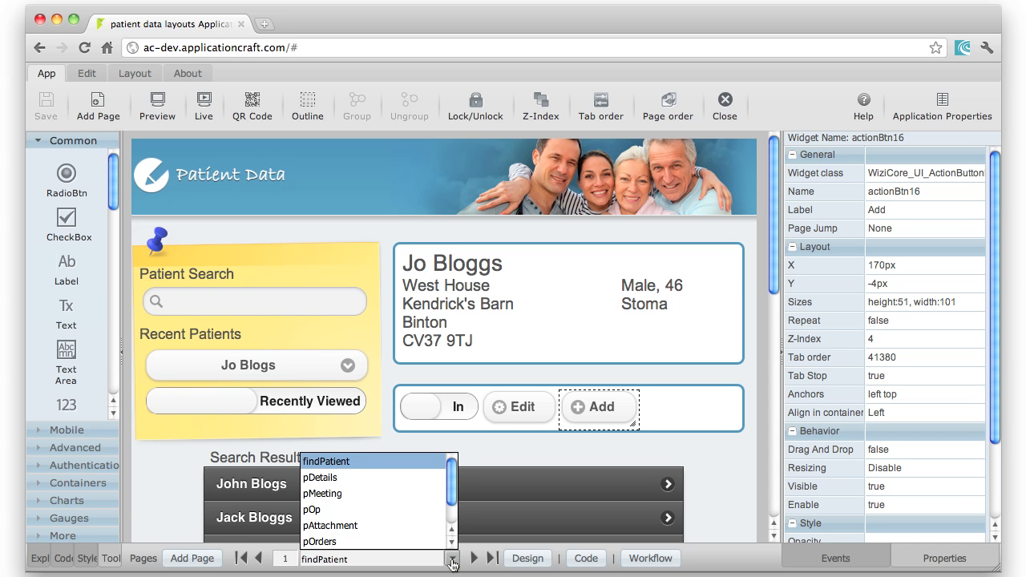
pyautogui.moveTo(378, 478)
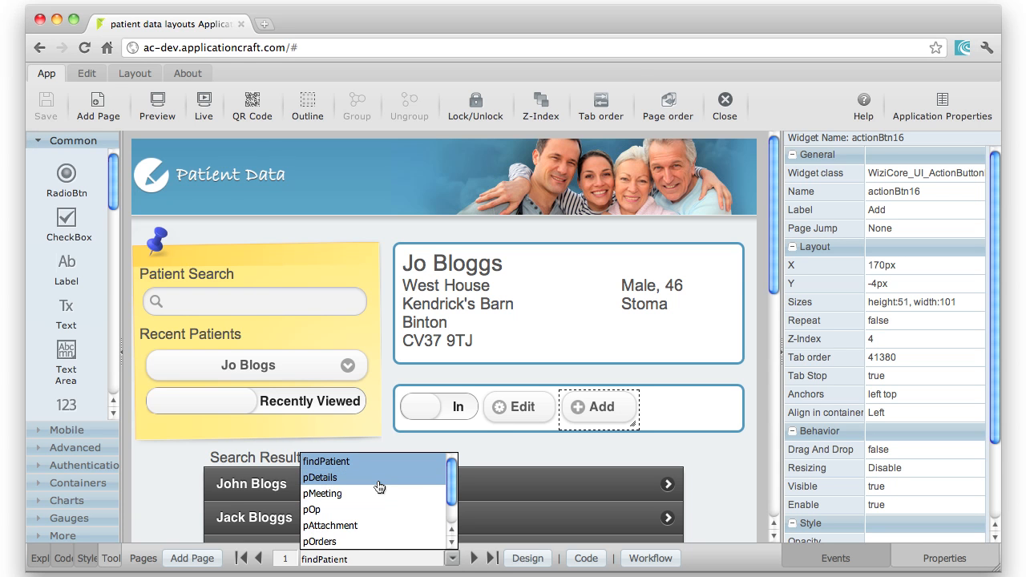
pyautogui.moveTo(377, 488)
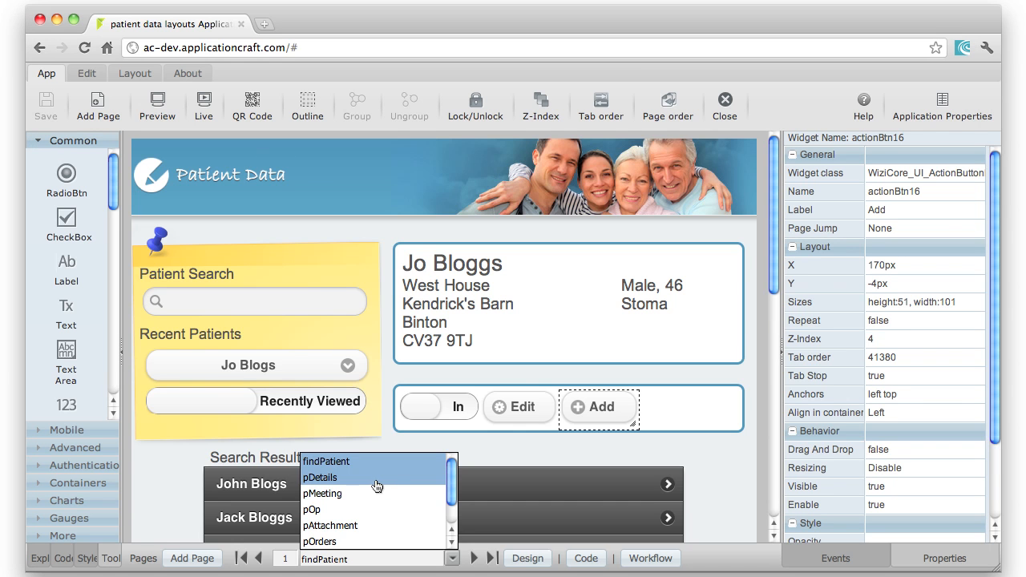
pyautogui.click(319, 478)
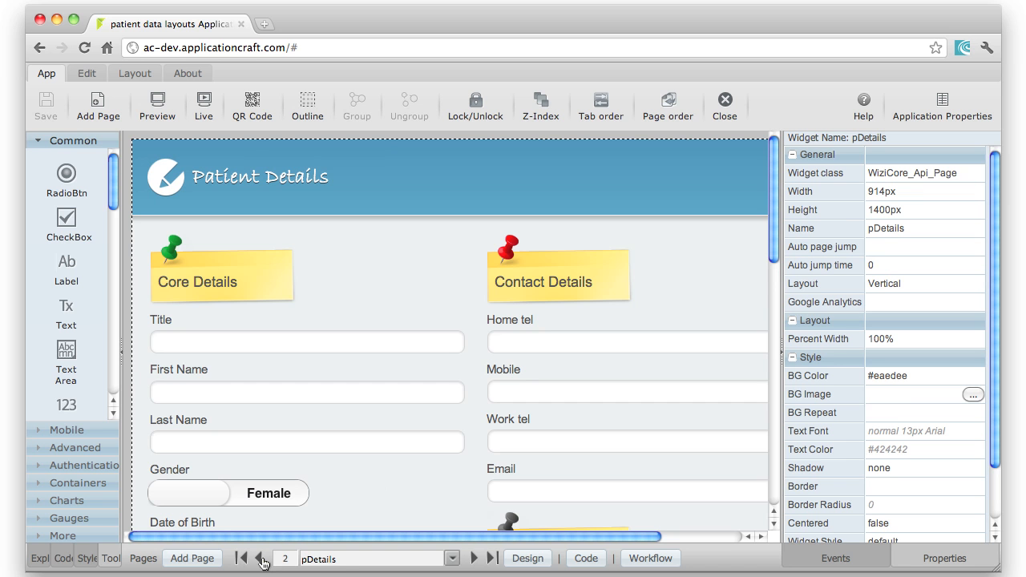
pyautogui.click(452, 558)
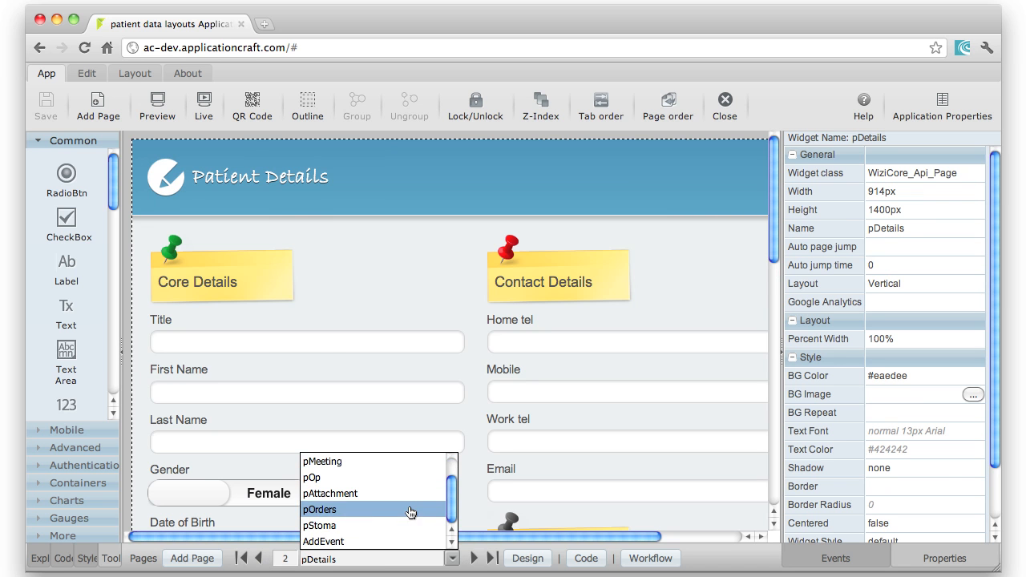
pyautogui.click(324, 543)
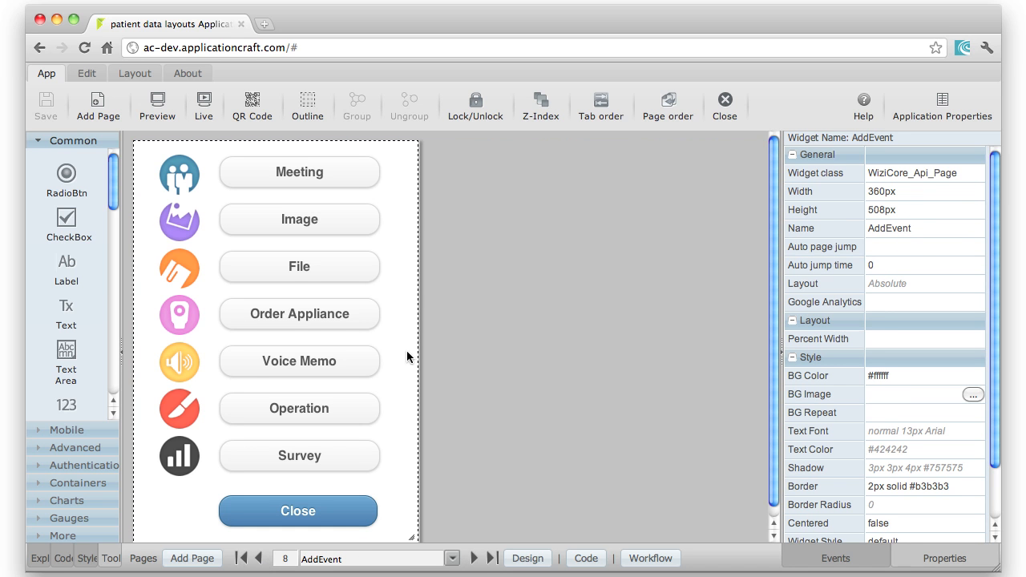
pyautogui.moveTo(168, 144)
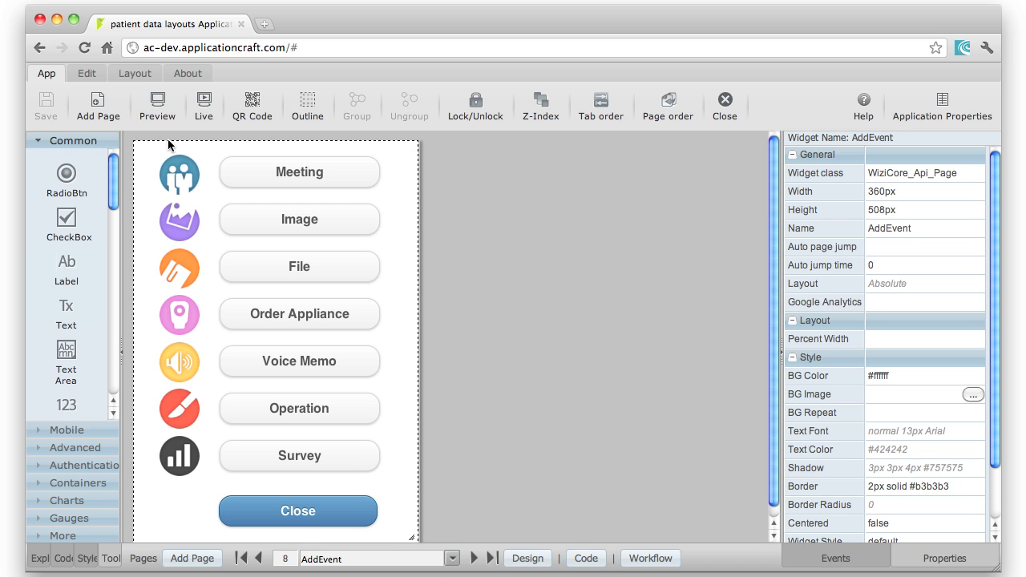
# - On findPatient, select the Add button and review its Page Jump targets, keeping None
pyautogui.click(243, 558)
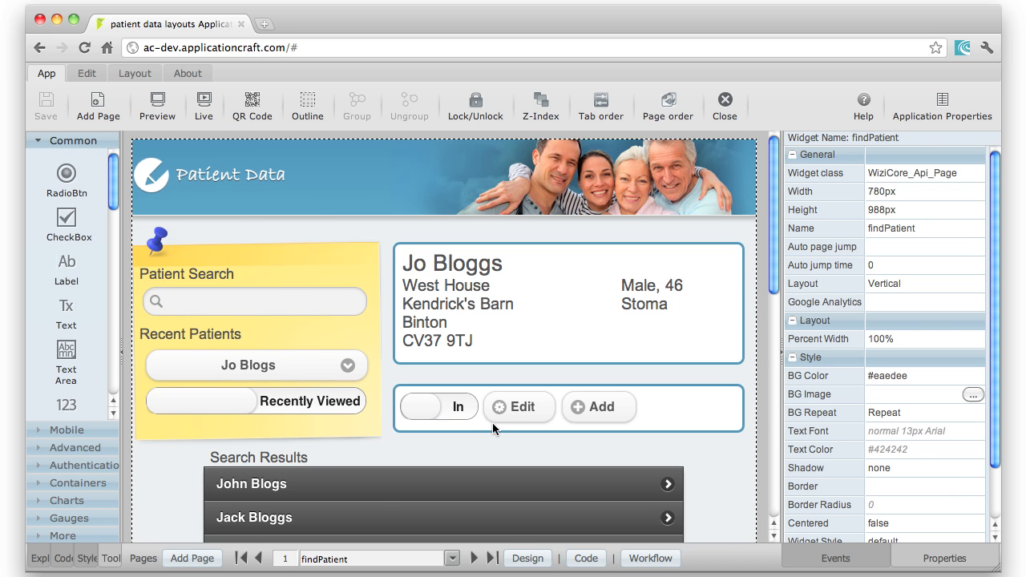
pyautogui.click(599, 407)
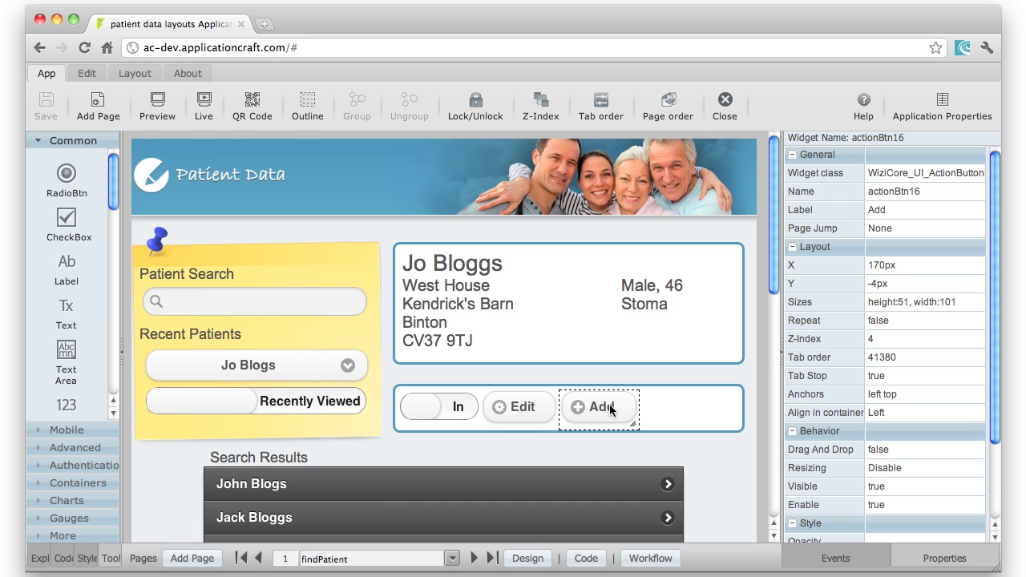
pyautogui.moveTo(799, 225)
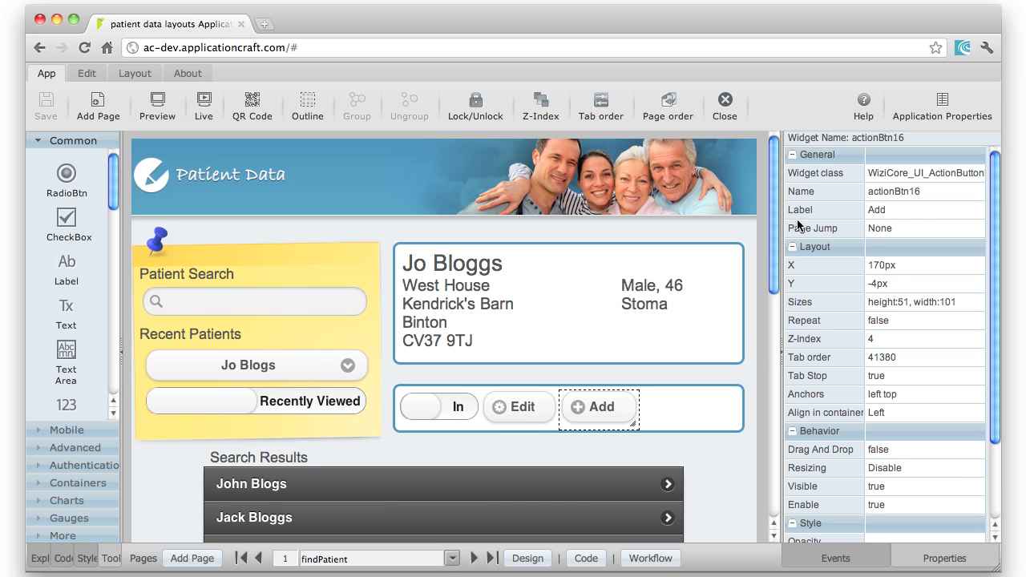
pyautogui.moveTo(882, 234)
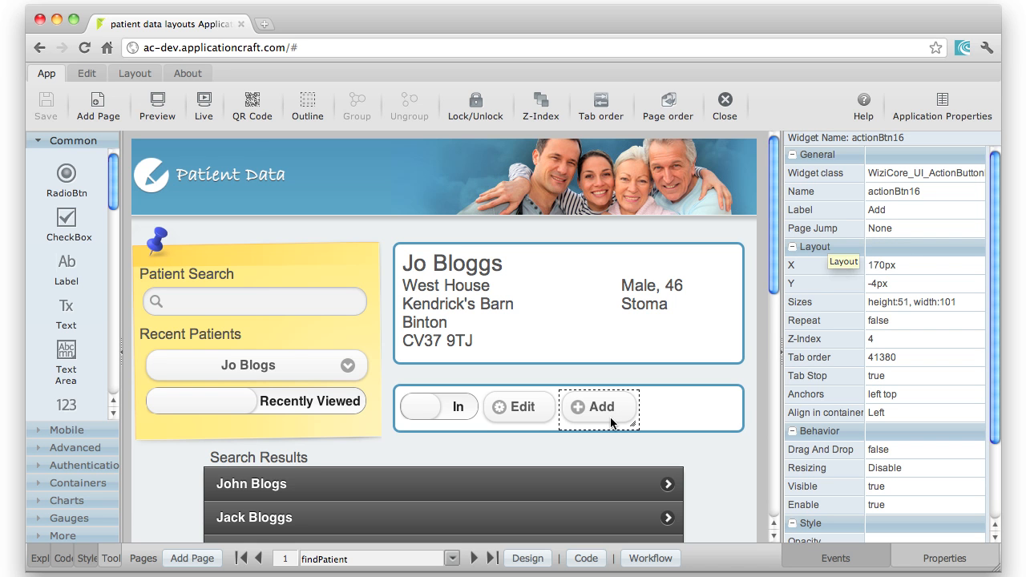
pyautogui.click(922, 227)
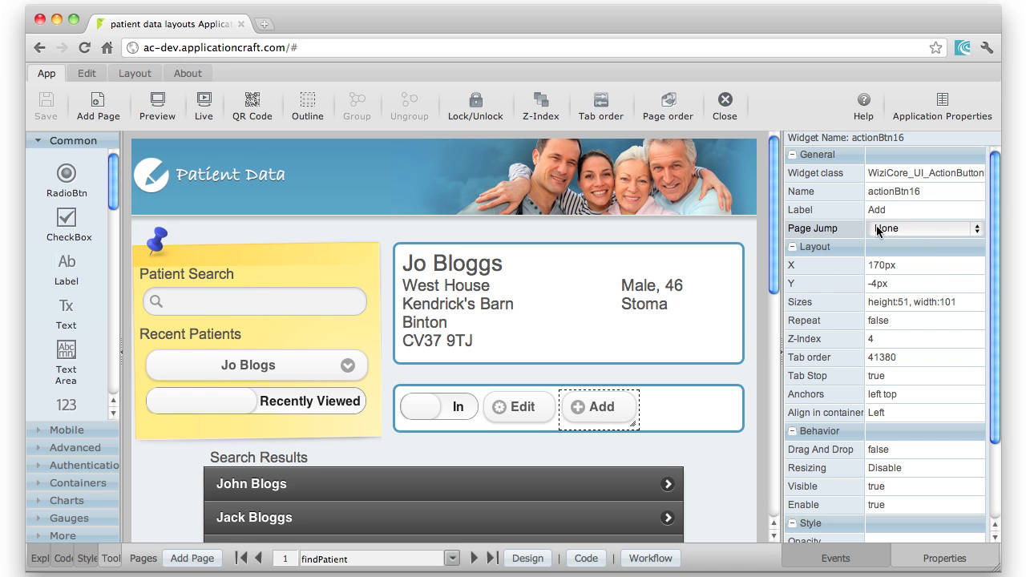
pyautogui.click(923, 228)
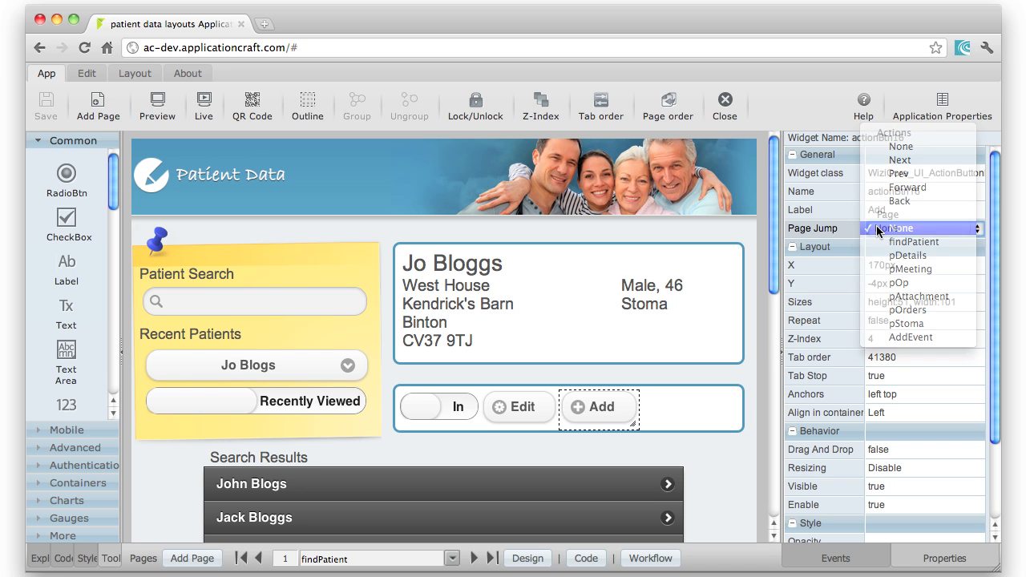
pyautogui.click(898, 228)
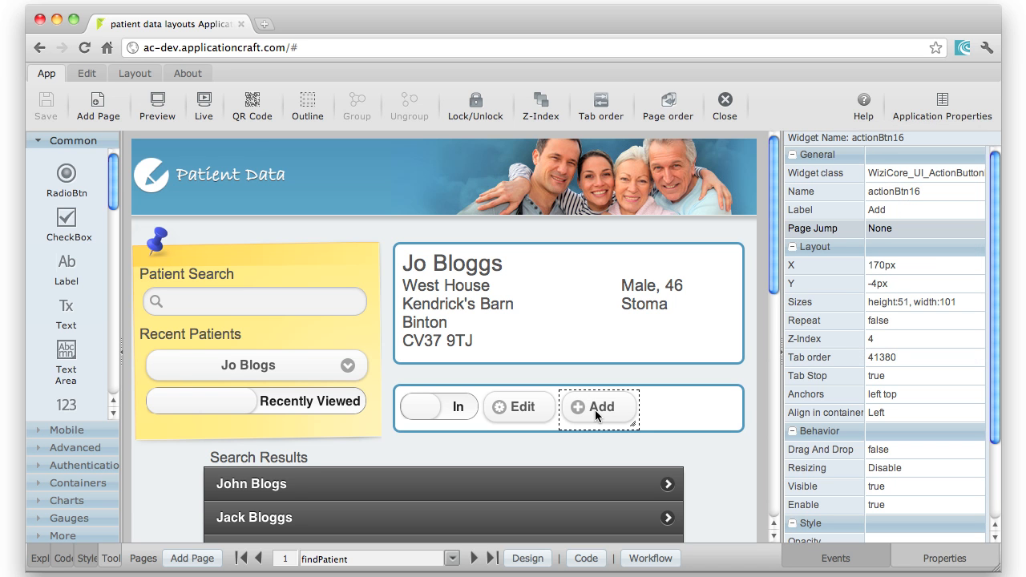
pyautogui.moveTo(835, 558)
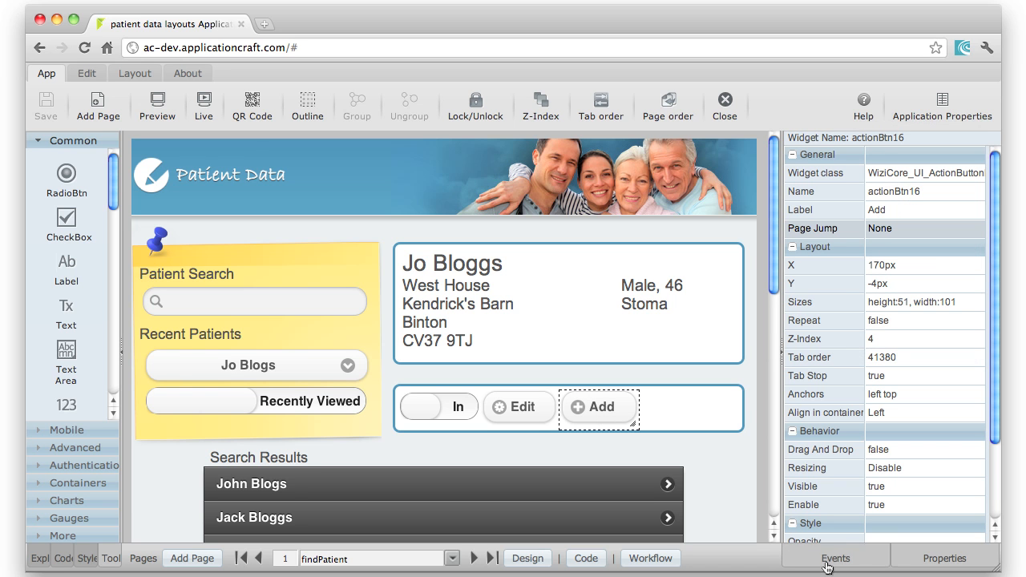
pyautogui.click(835, 558)
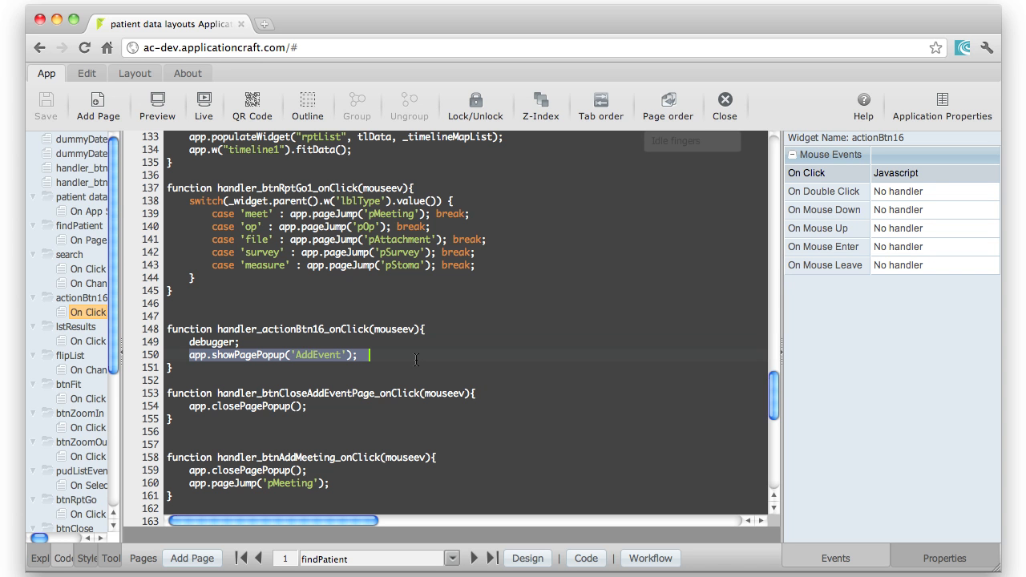
pyautogui.click(527, 559)
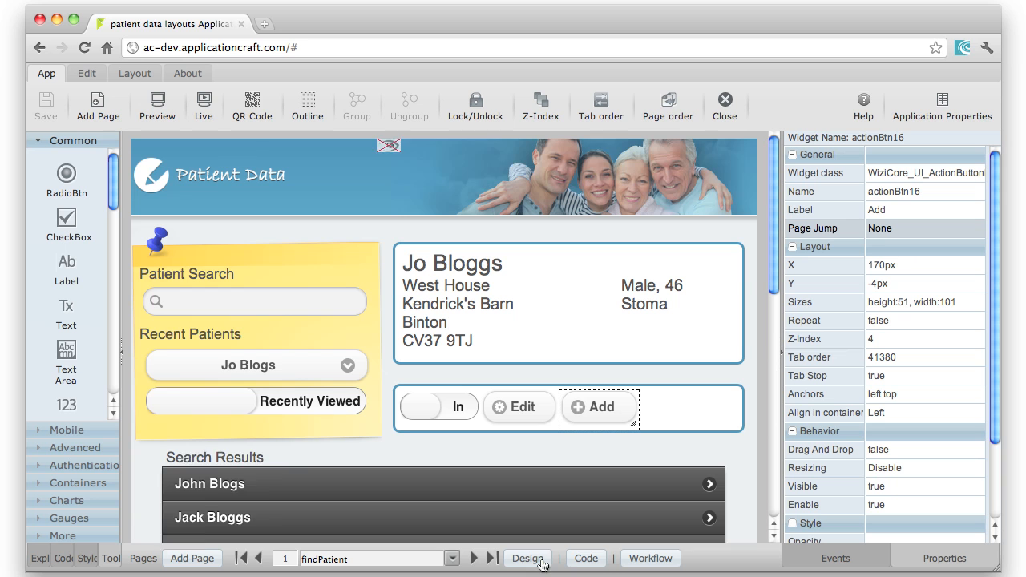